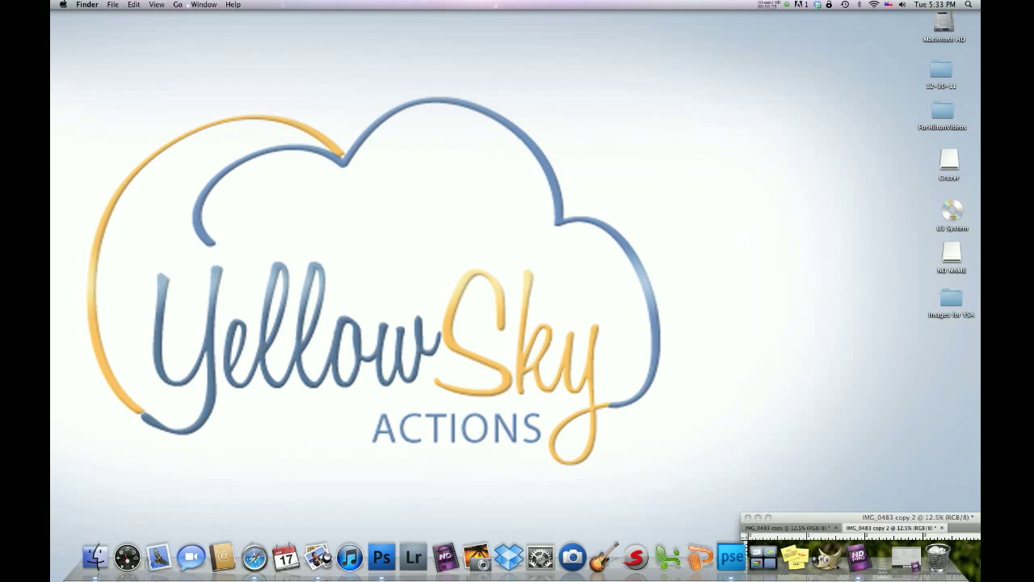
Bring Photoshop forward, raise the photo window, preview the edited copy, then return to 'copy 2'.
left_click(380, 557)
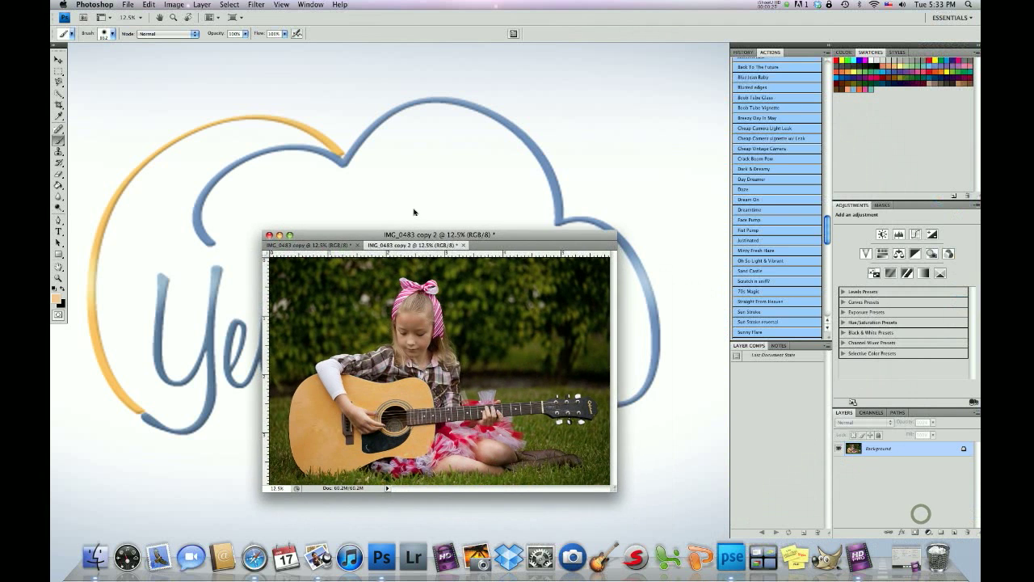
left_click_drag(437, 234, 438, 201)
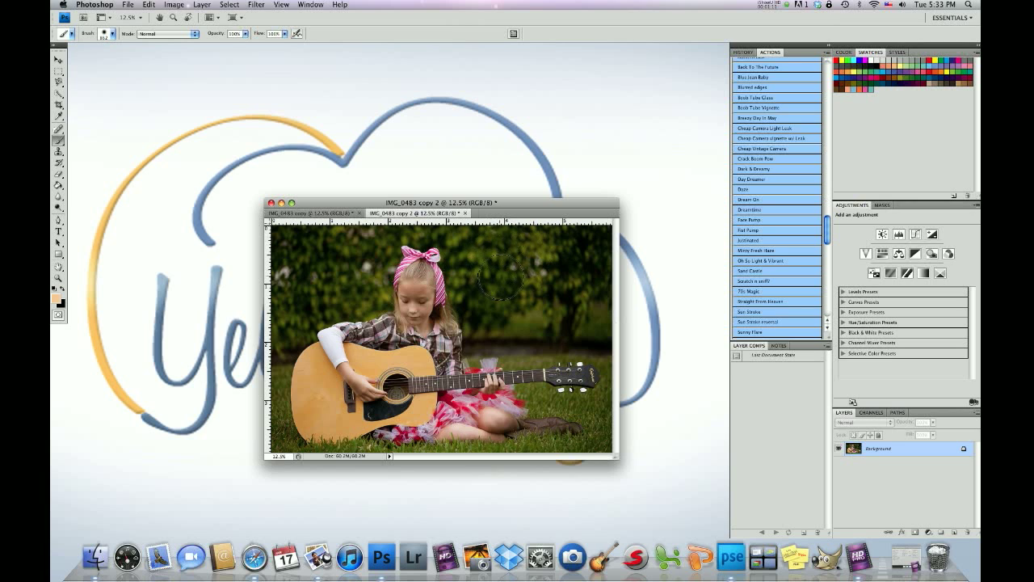
left_click(307, 213)
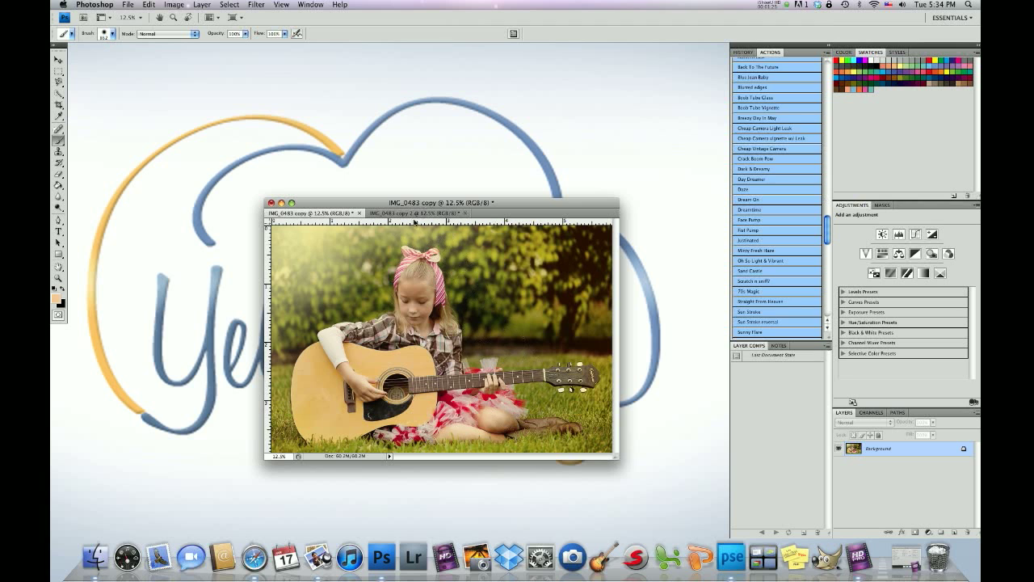
left_click(412, 213)
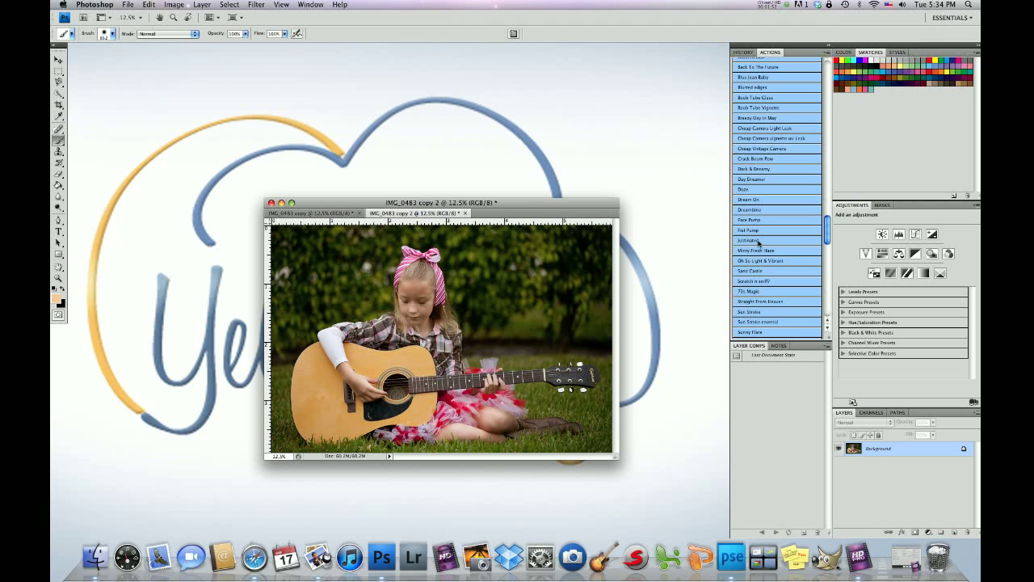
Run the Justinated action and fade its layer group to 20% opacity.
double_click(748, 240)
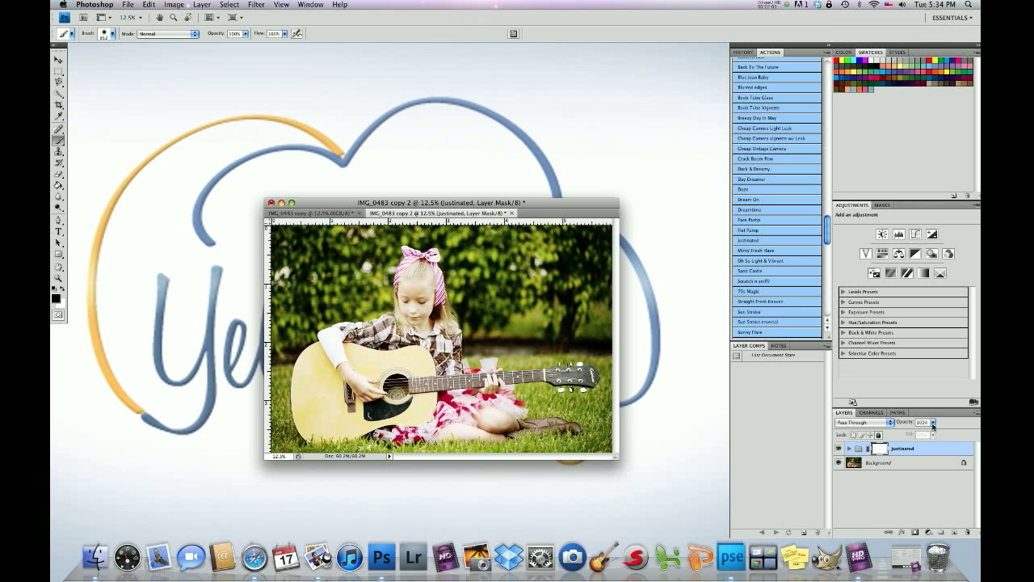
left_click(931, 421)
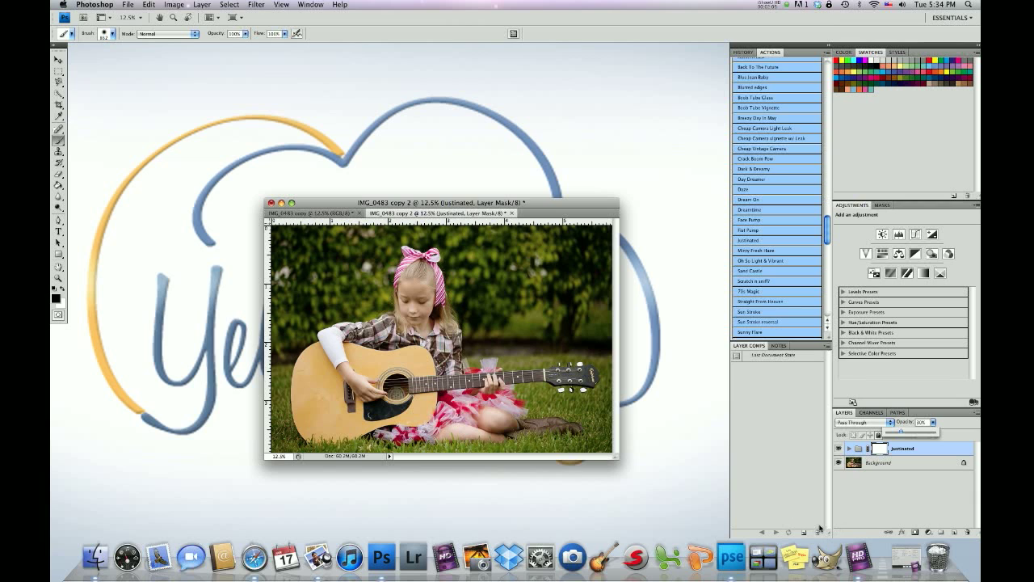
mouse_move(710, 456)
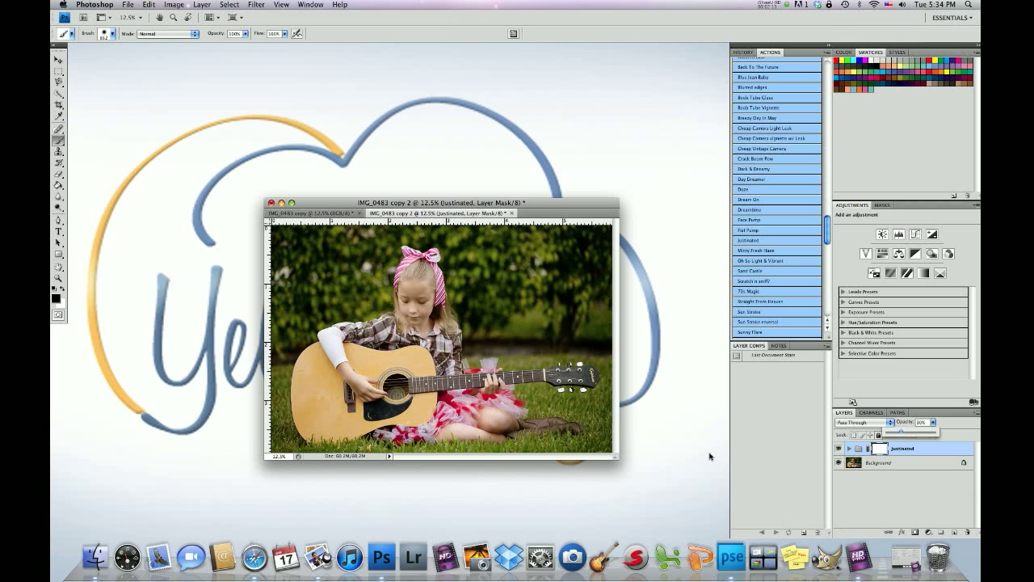
mouse_move(586, 291)
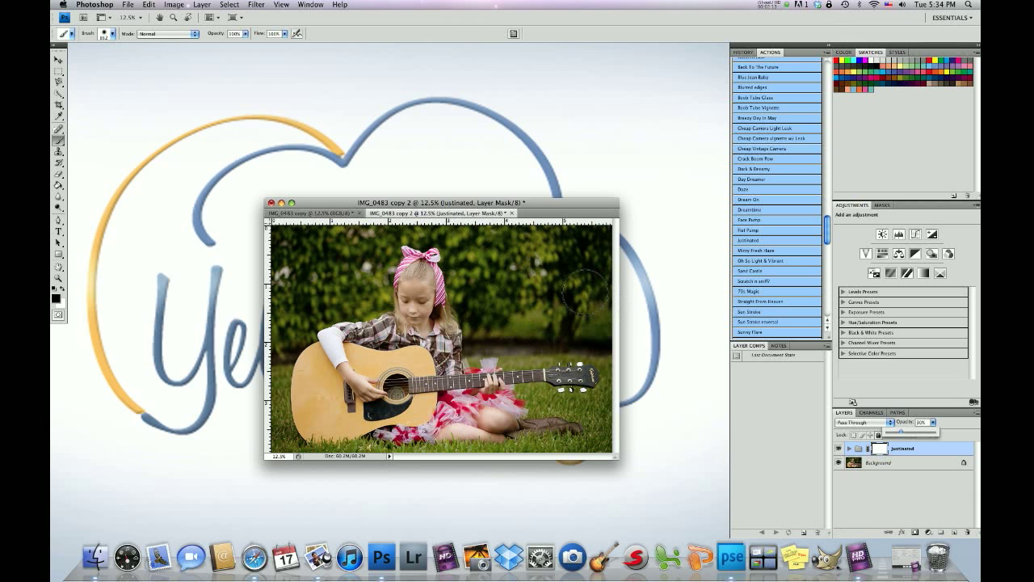
mouse_move(602, 331)
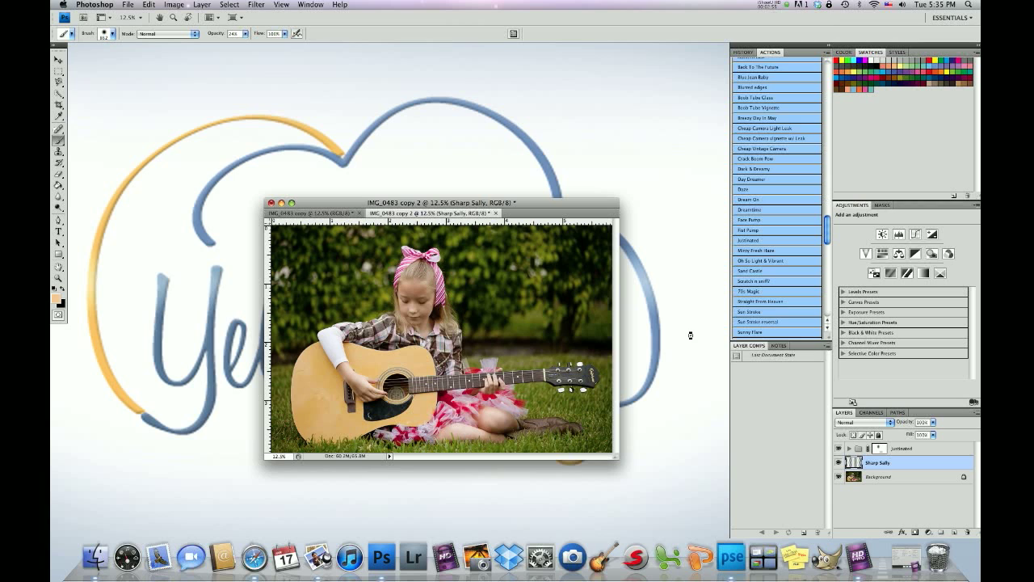
mouse_move(692, 338)
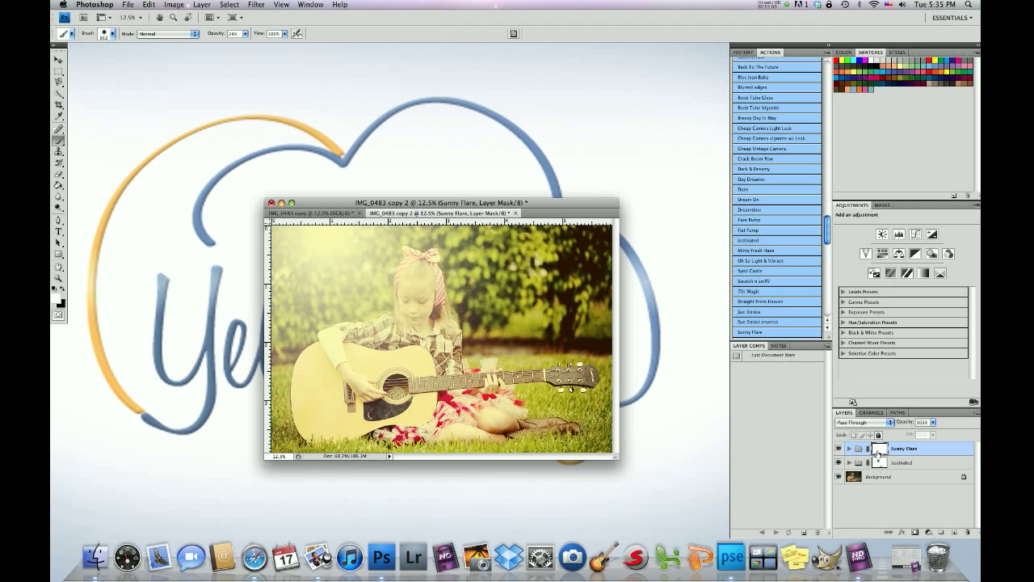
mouse_move(876, 454)
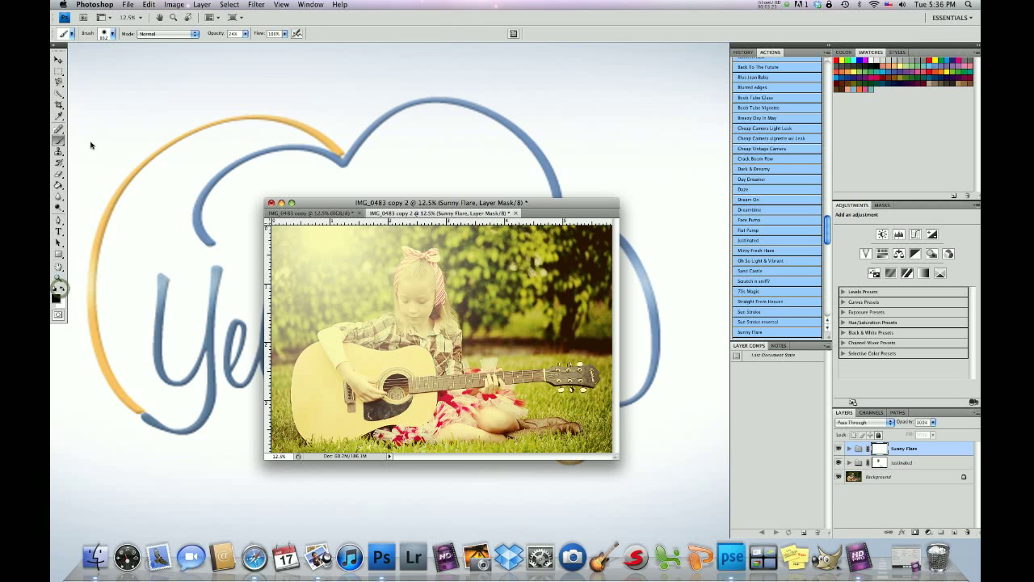
Choose a large soft brush in the Brush picker for masking Sunny Flare off the subject.
left_click(113, 33)
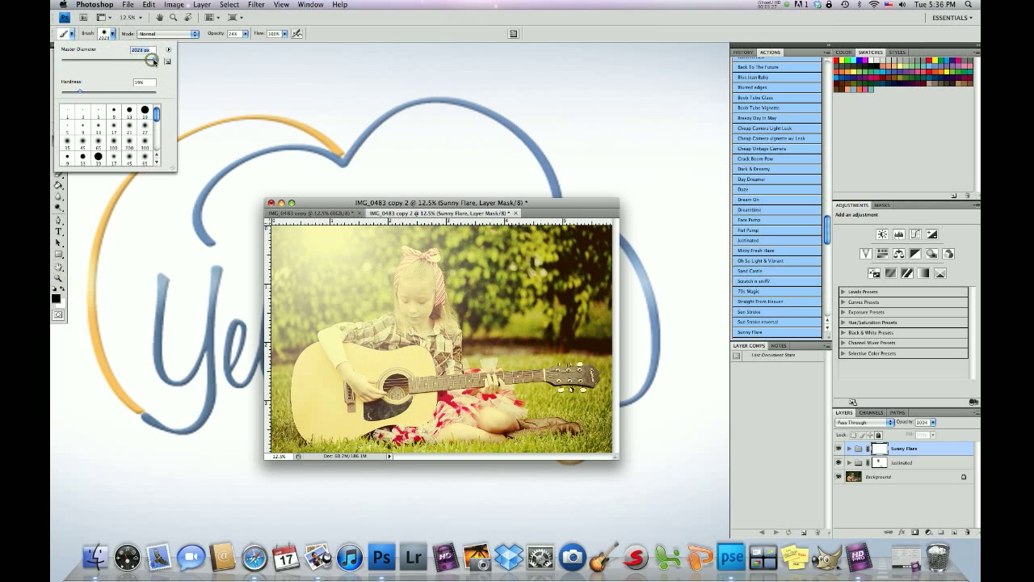
mouse_move(292, 243)
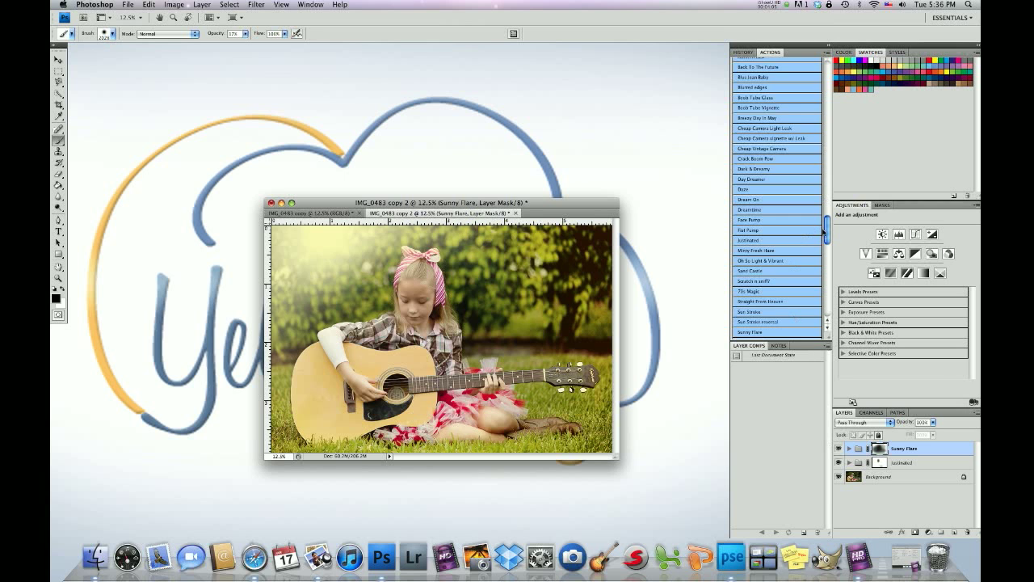
Scroll the Actions panel to Georgia Peach and back for the ~21% opacity tone.
scroll("down", 3)
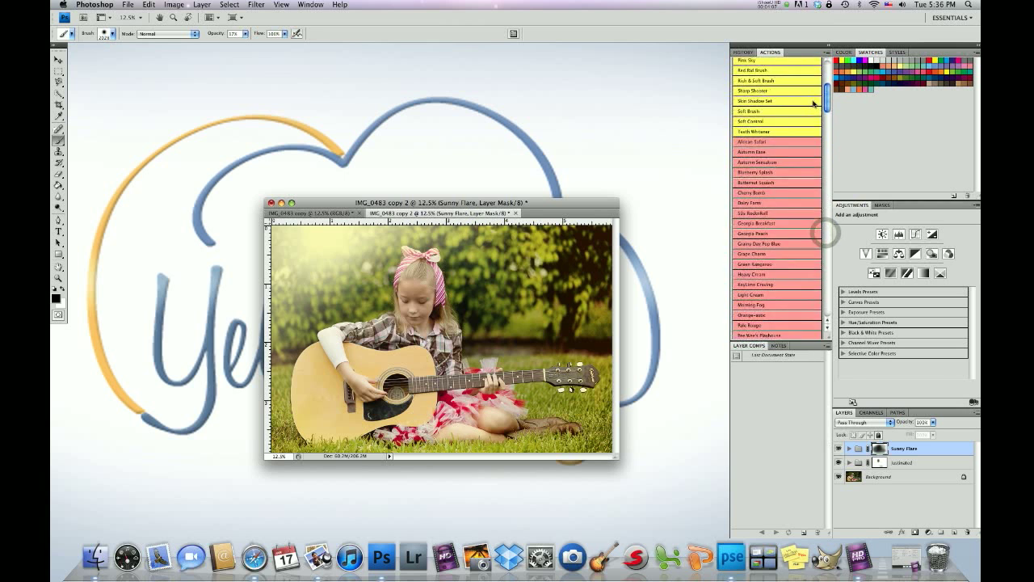
scroll("down", 3)
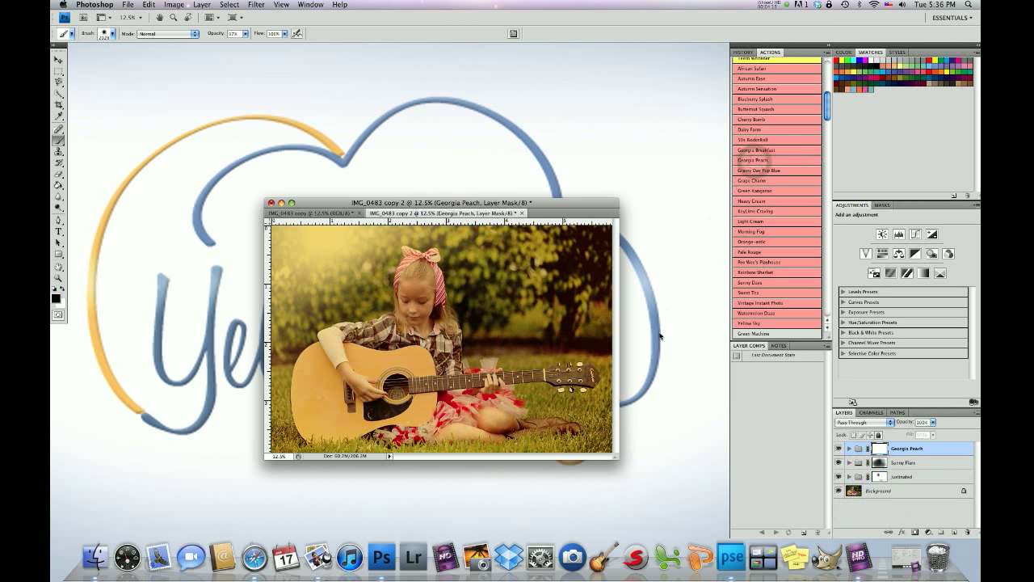
mouse_move(685, 396)
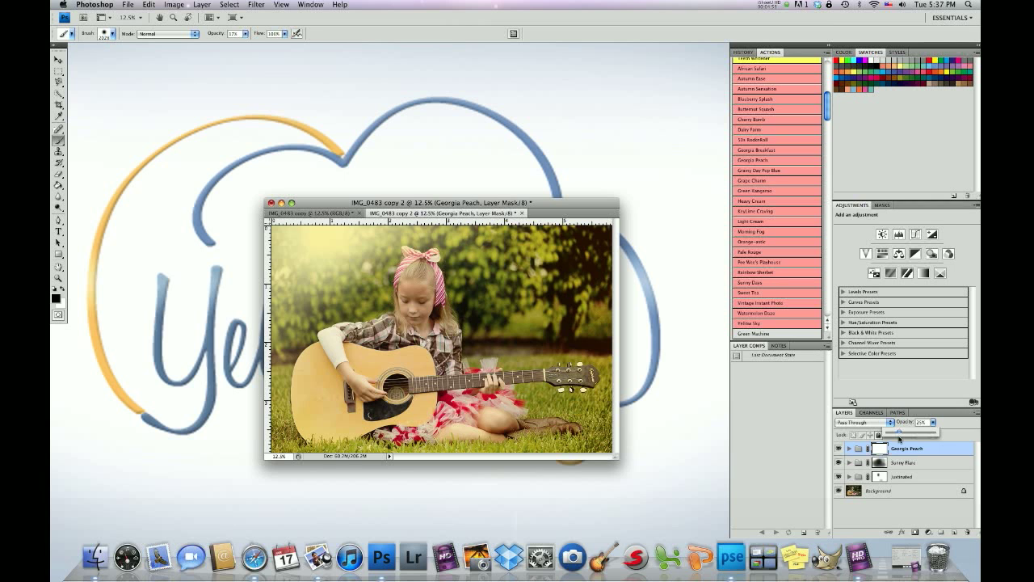
scroll("up", 3)
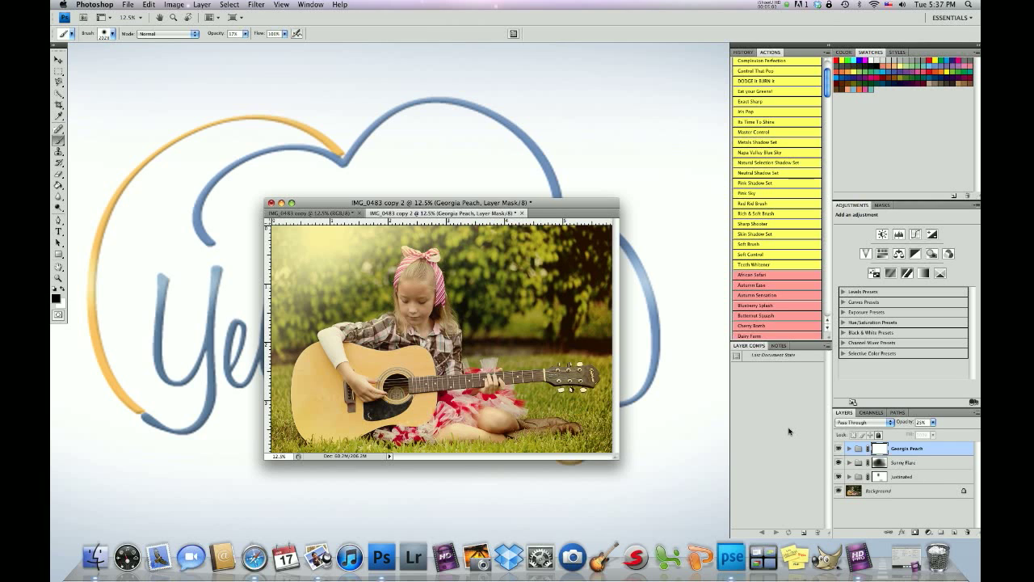
mouse_move(762, 386)
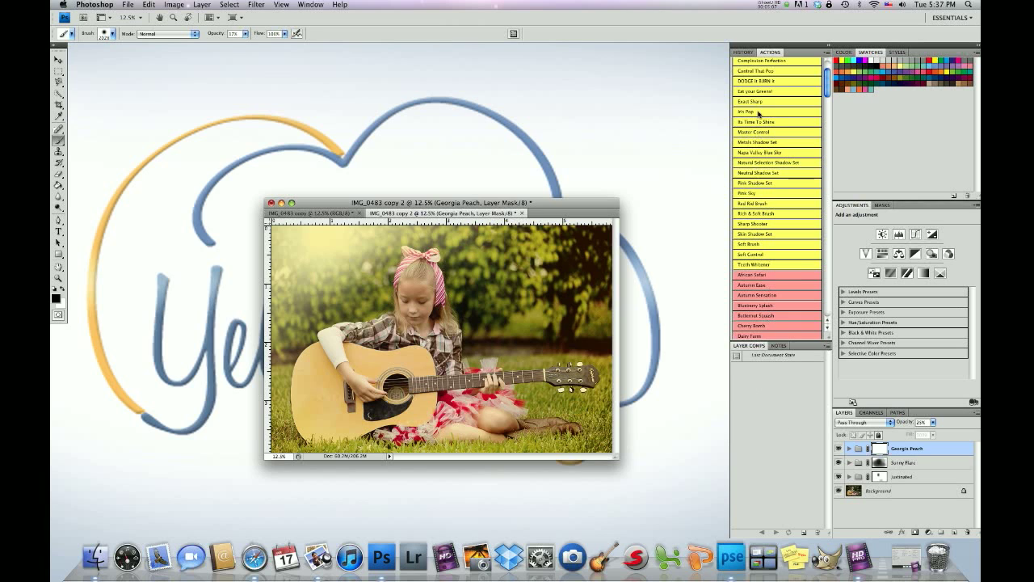
mouse_move(763, 244)
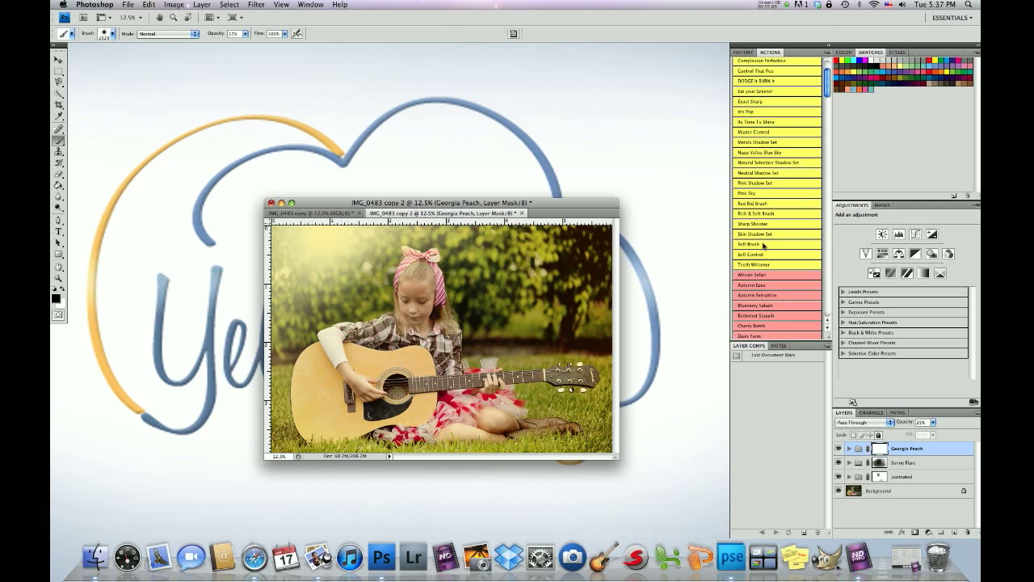
Run the Soft Brush action and set a large brush diameter for painting its mask.
left_click(753, 244)
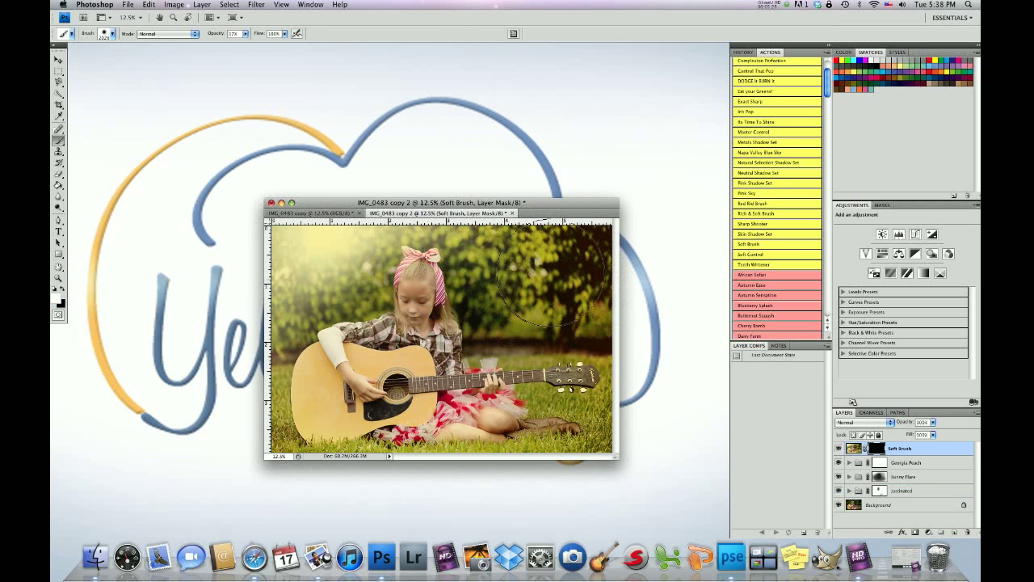
mouse_move(420, 315)
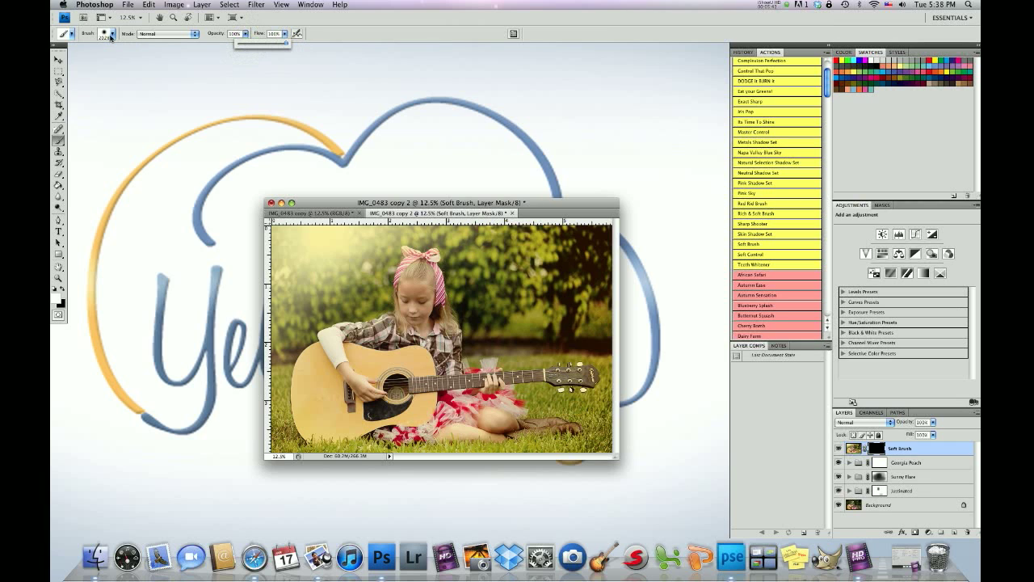
left_click(106, 34)
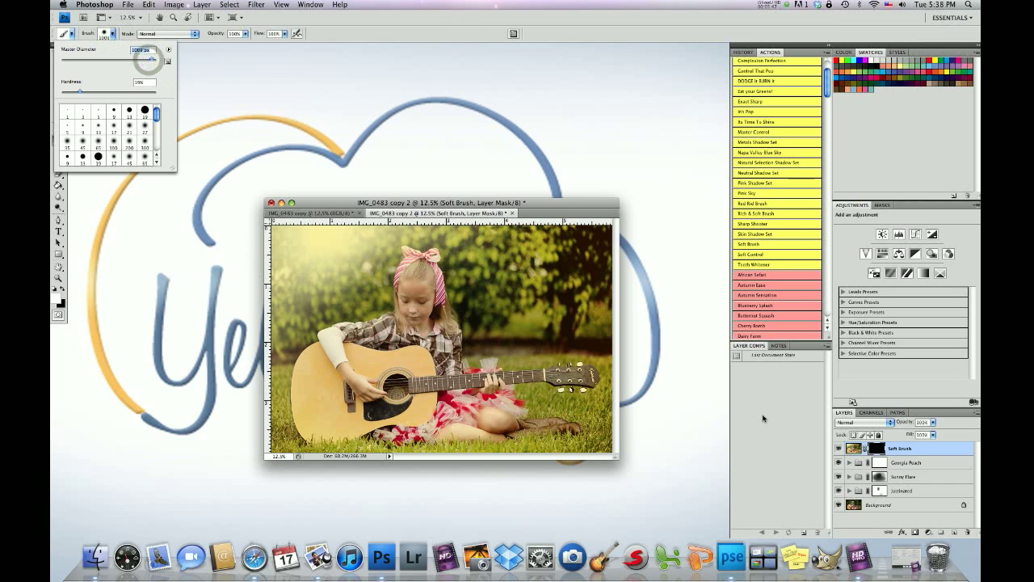
mouse_move(154, 341)
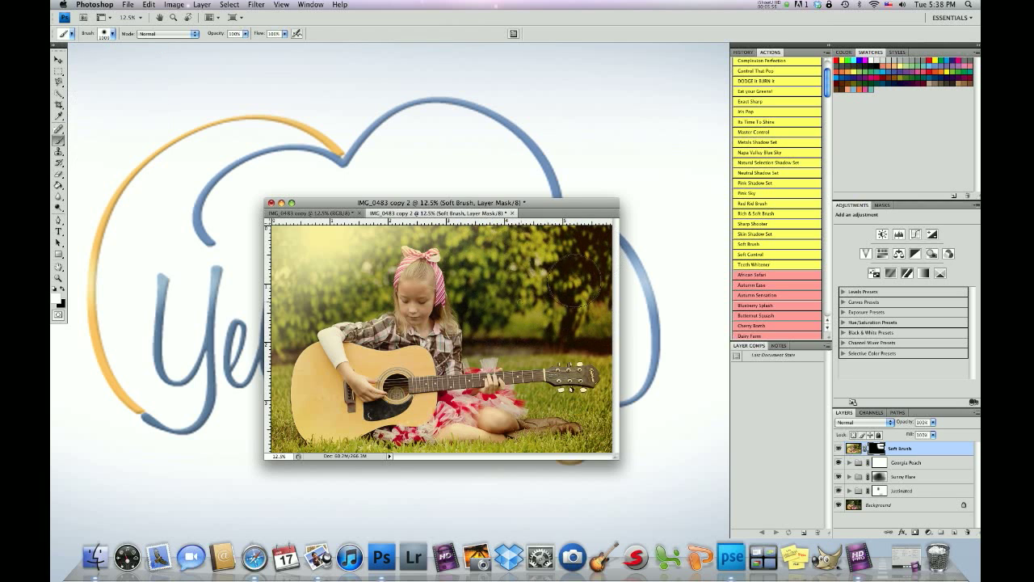
mouse_move(601, 323)
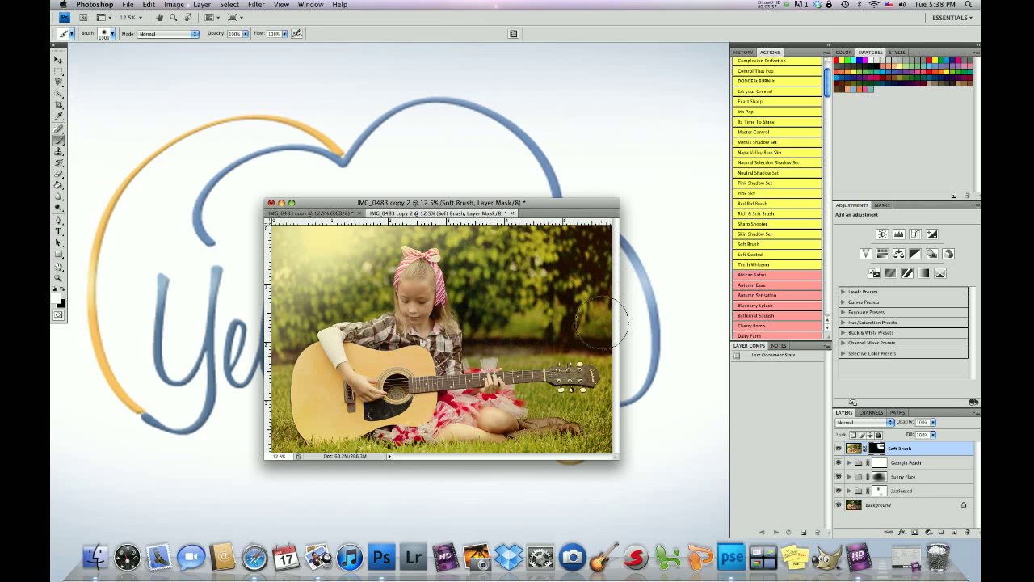
mouse_move(379, 246)
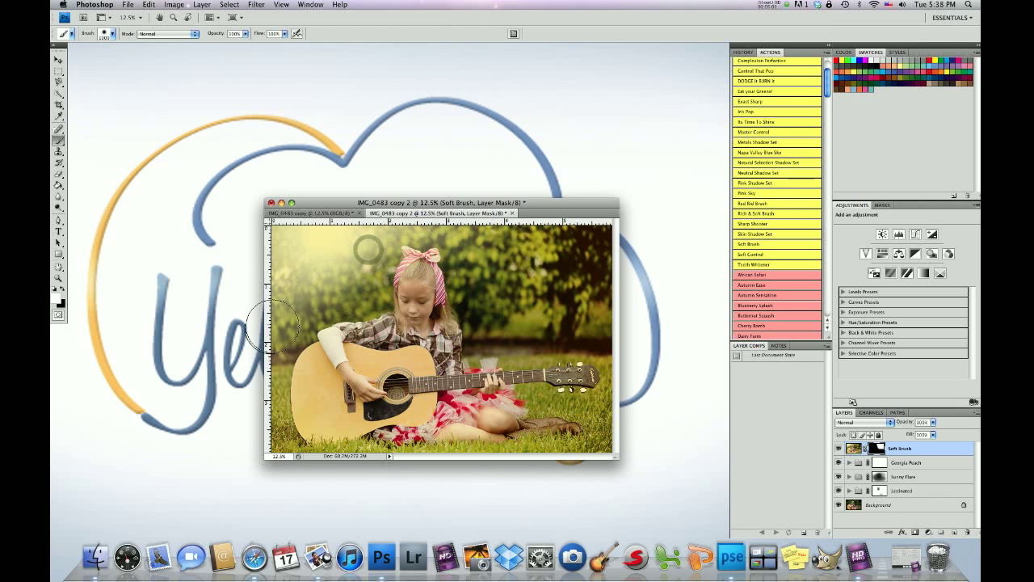
mouse_move(355, 286)
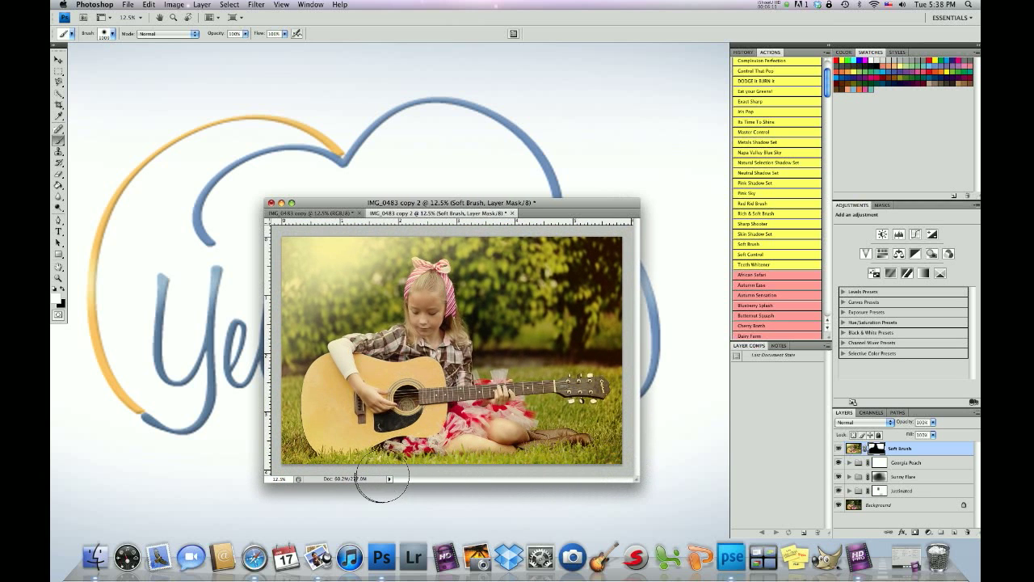
mouse_move(420, 517)
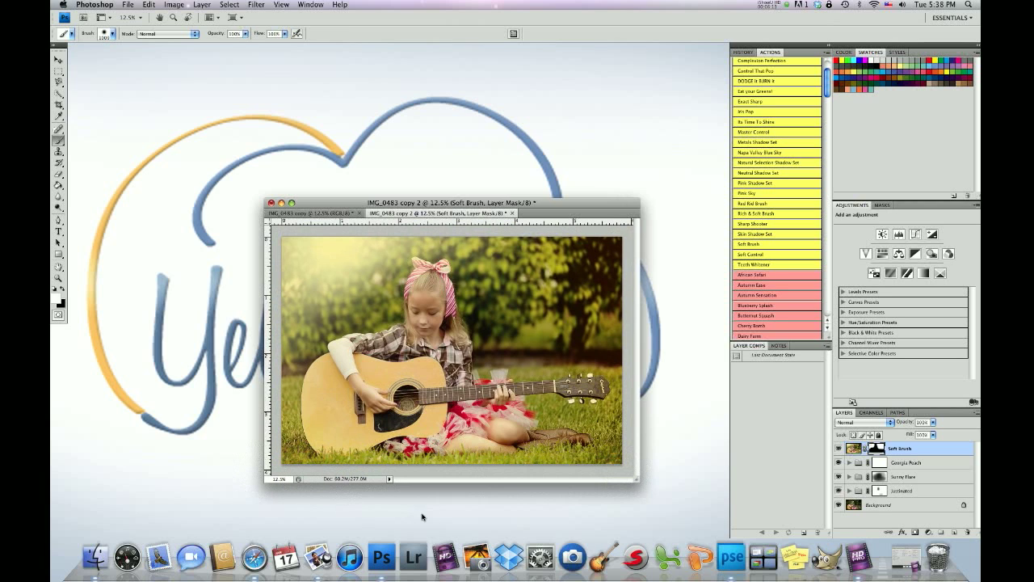